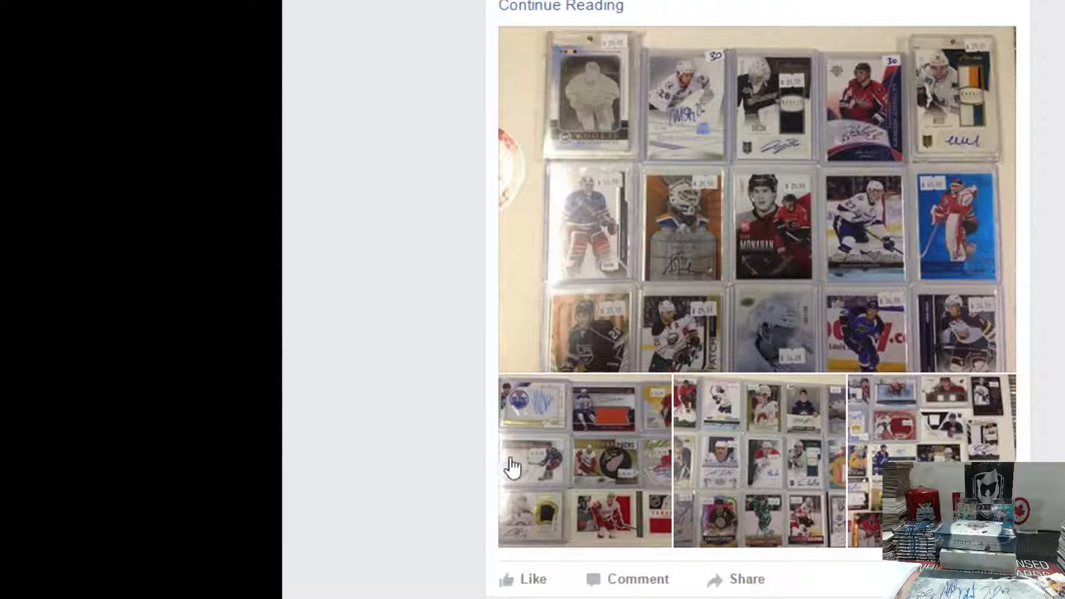
mouse_move(455, 265)
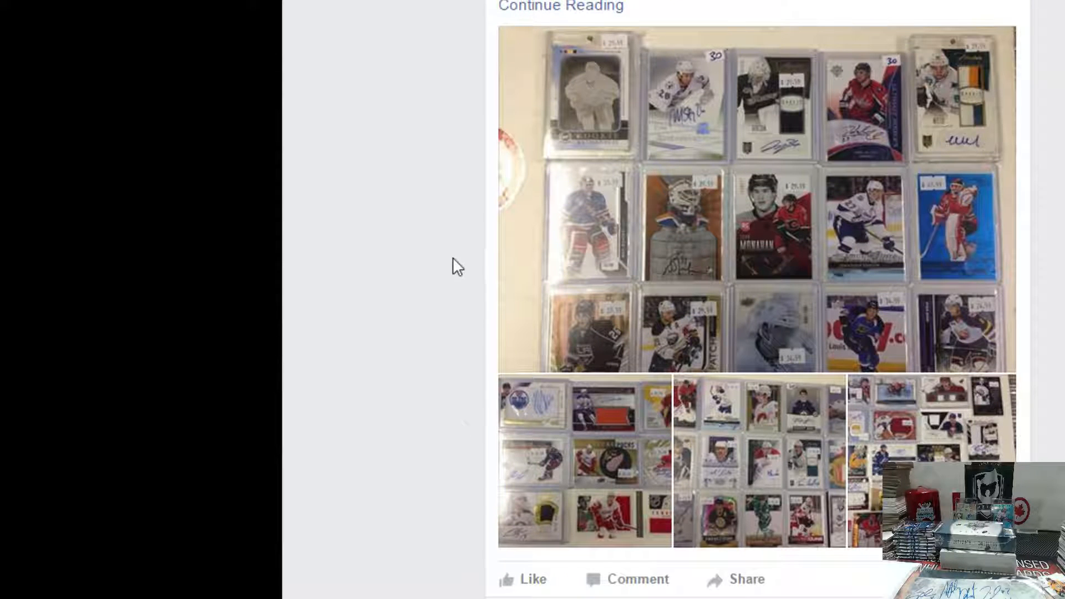
- Post a 'LIVE' comment on the Facebook raffle thread
scroll("down", 3)
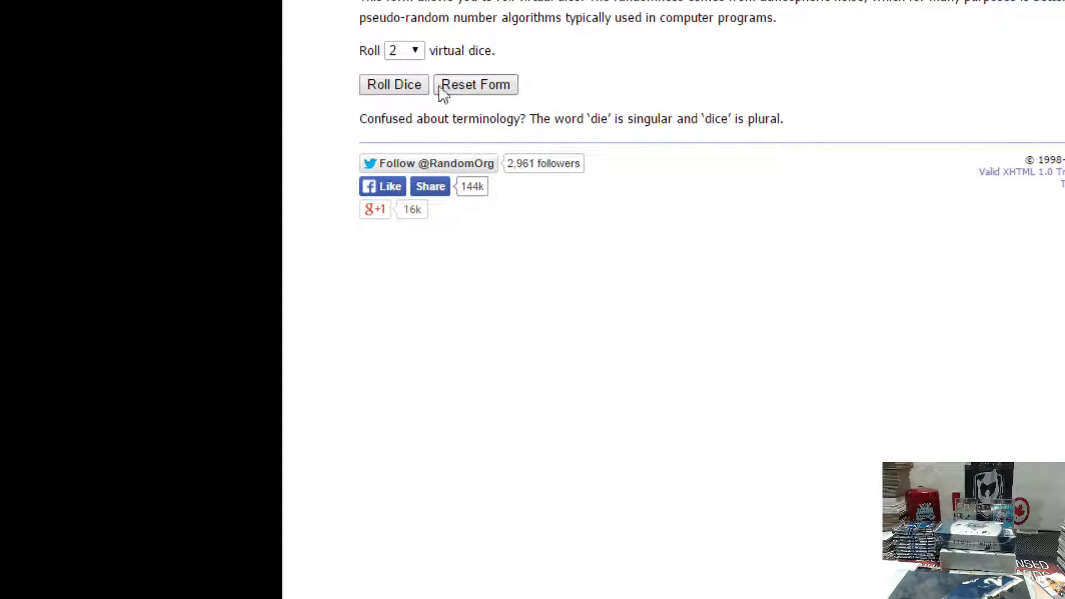
left_click(393, 84)
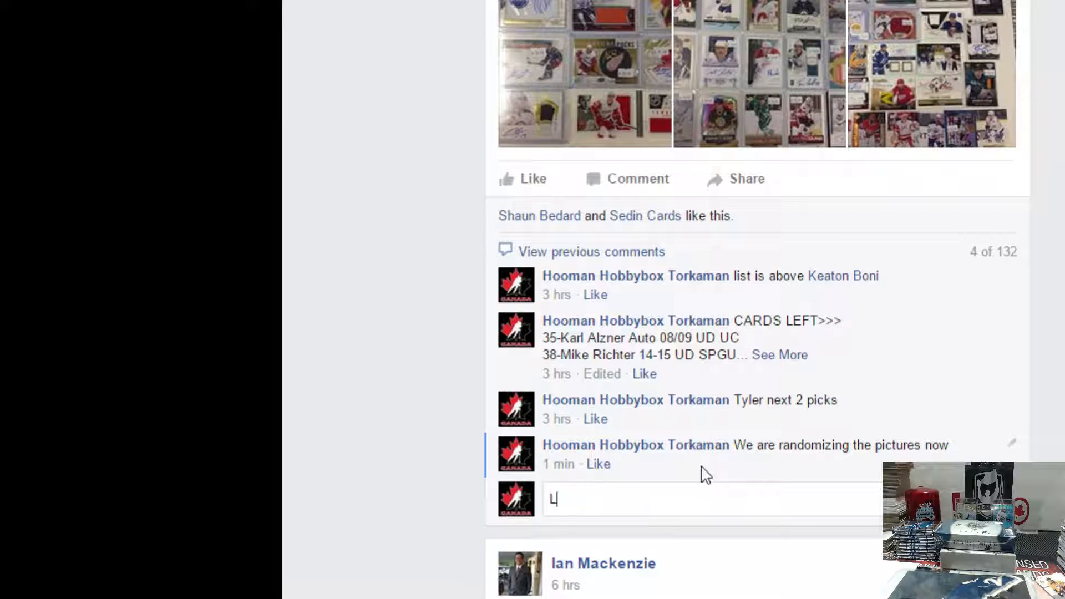
key("Return")
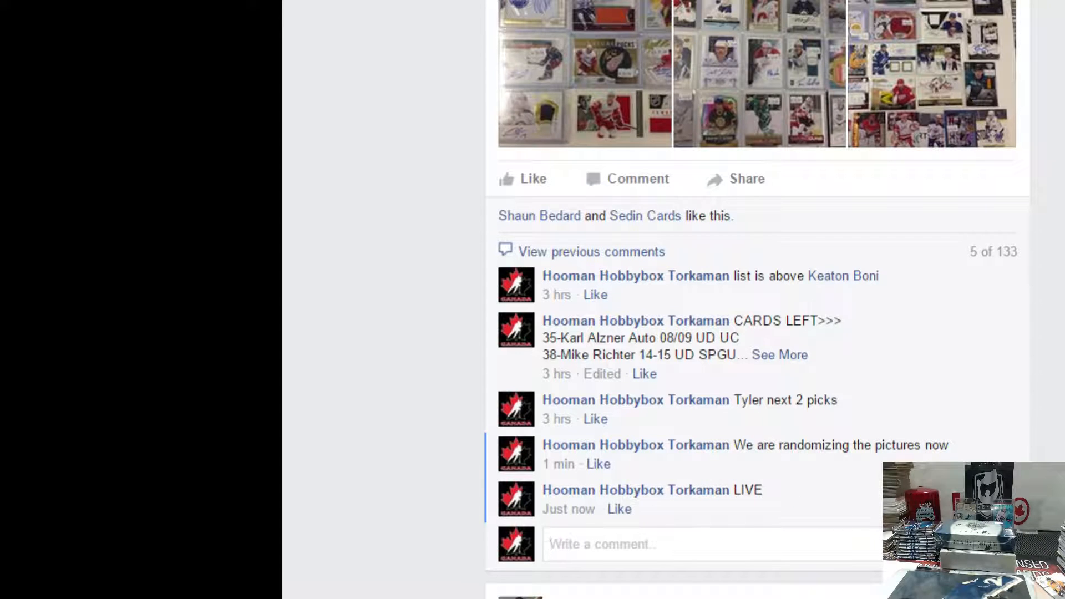
scroll("down", 3)
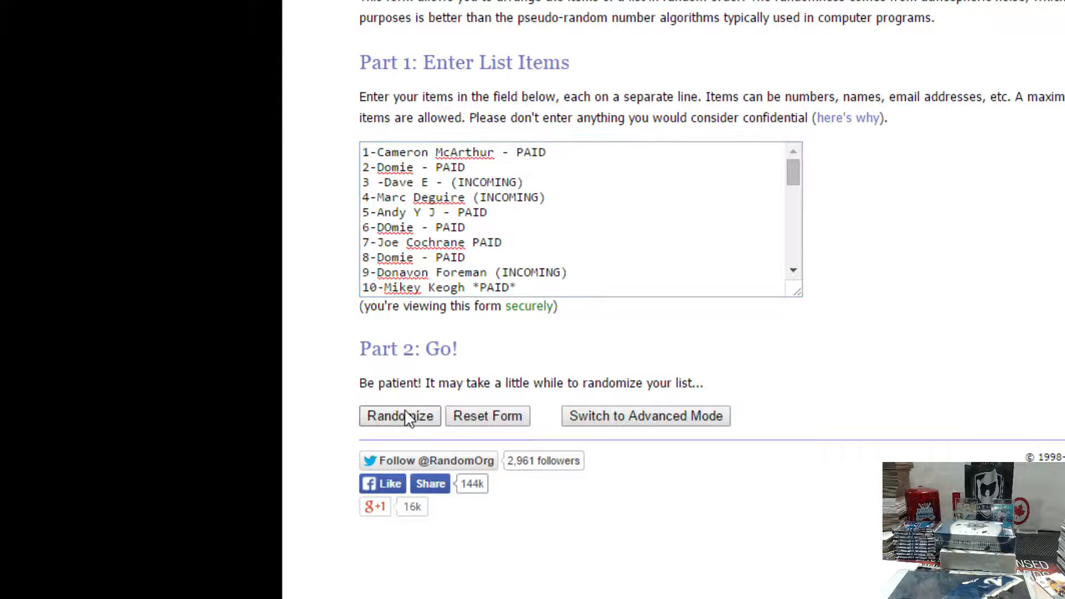
- Shuffle the 40-entry raffle list with Randomize, then Again! three more times
left_click(399, 416)
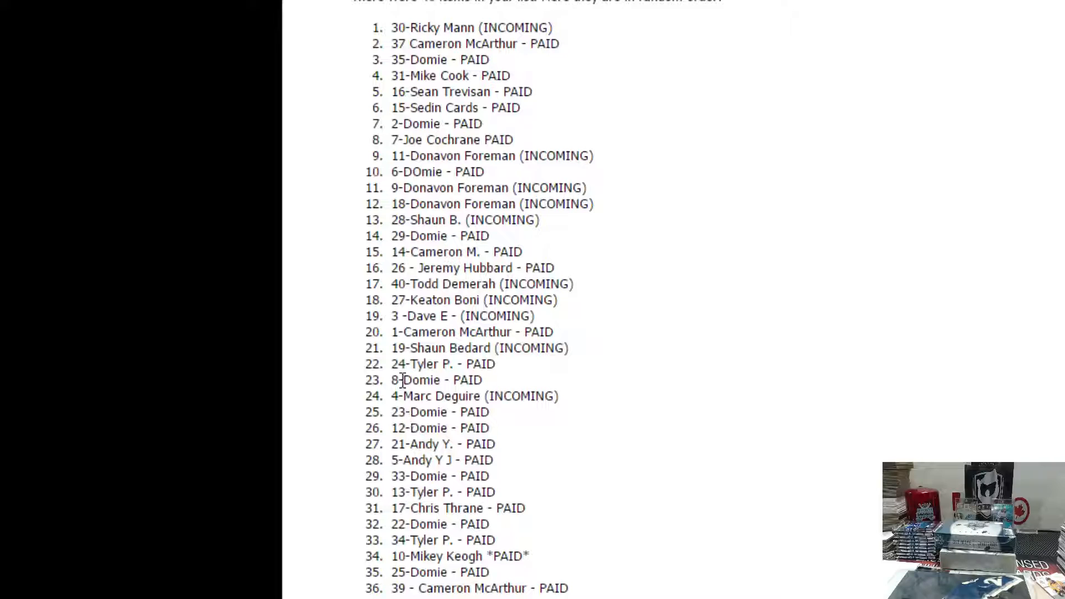
scroll("down", 3)
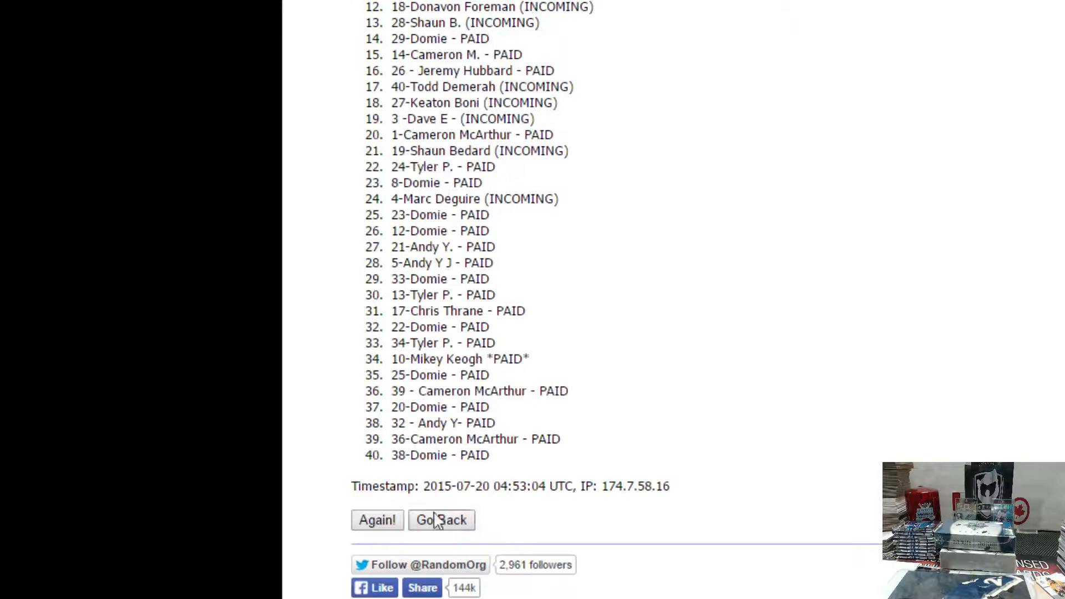
left_click(377, 519)
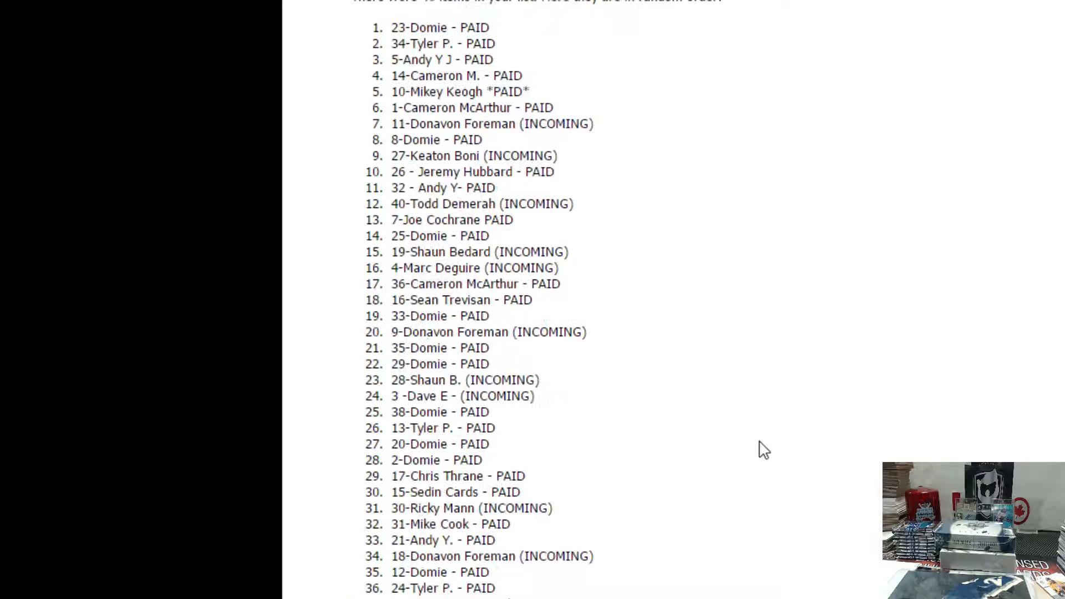
scroll("down", 3)
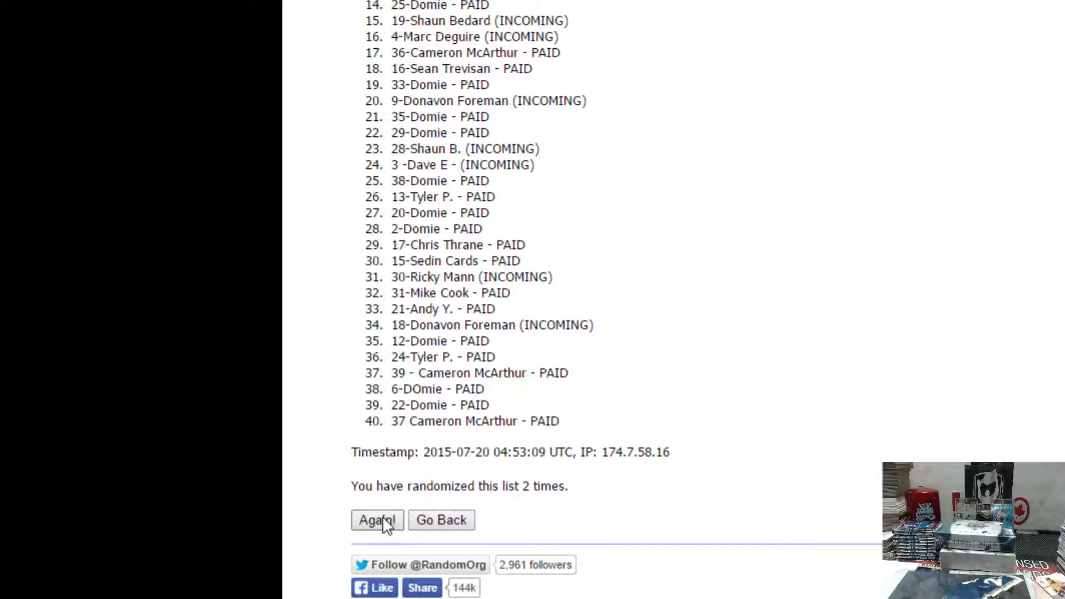
left_click(376, 519)
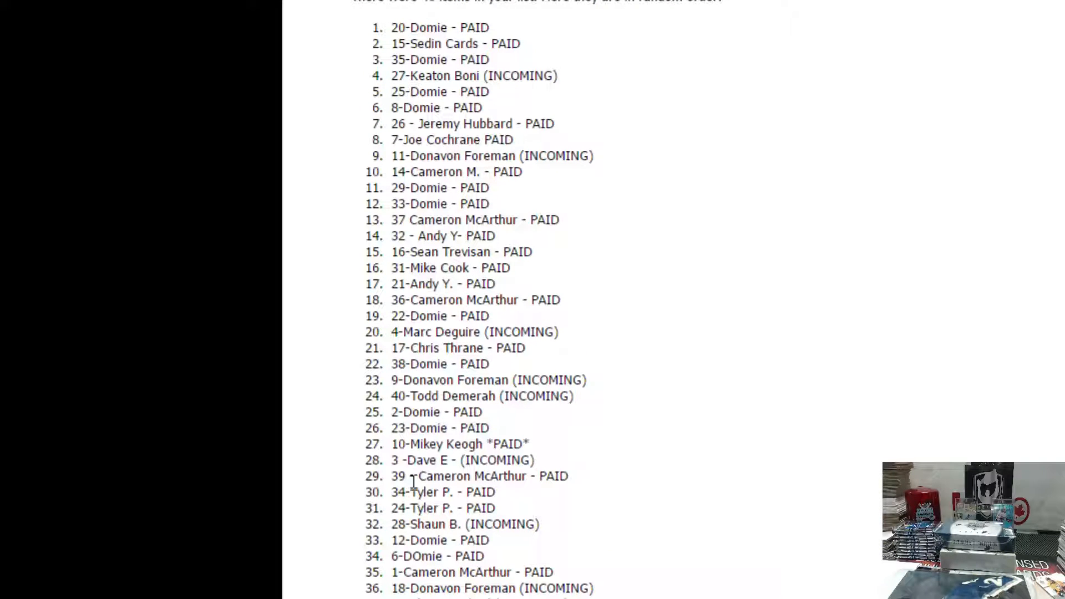
scroll("down", 3)
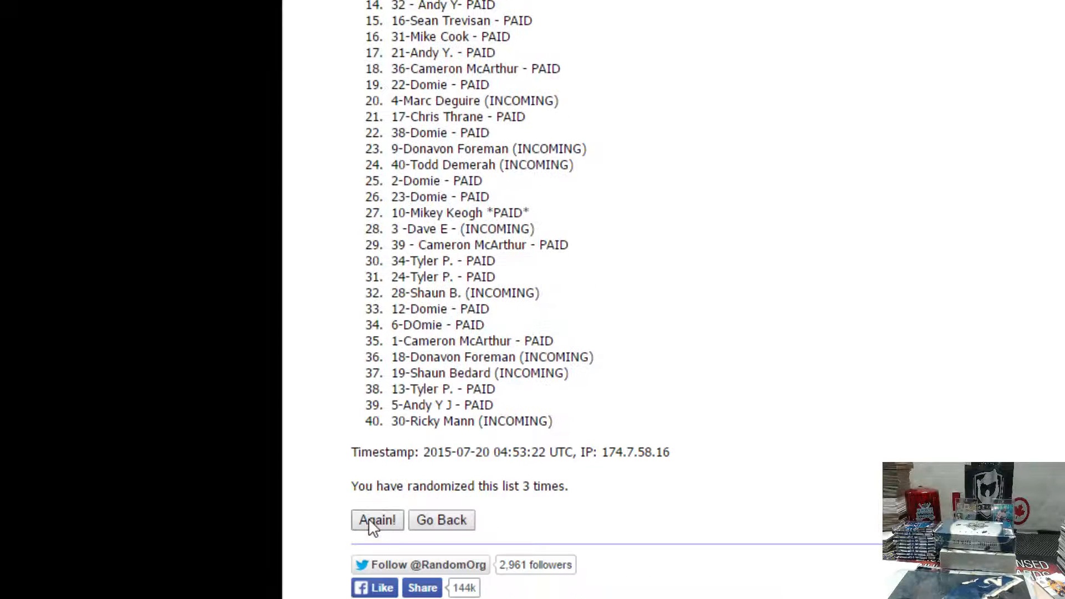
left_click(376, 519)
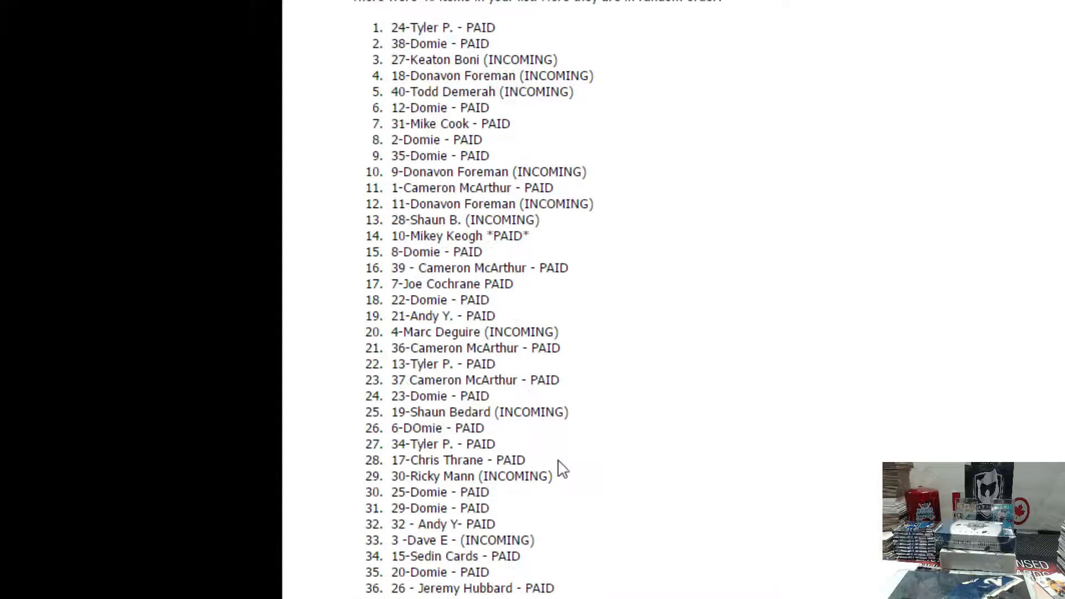
scroll("down", 3)
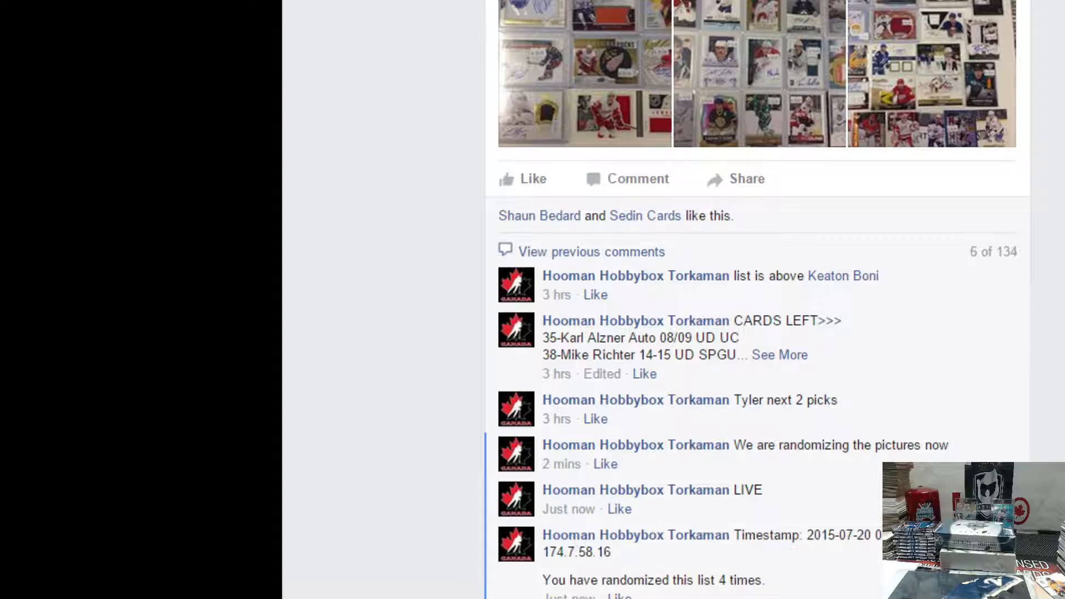
- Review the Facebook comments around the posted four-times timestamp
scroll("down", 3)
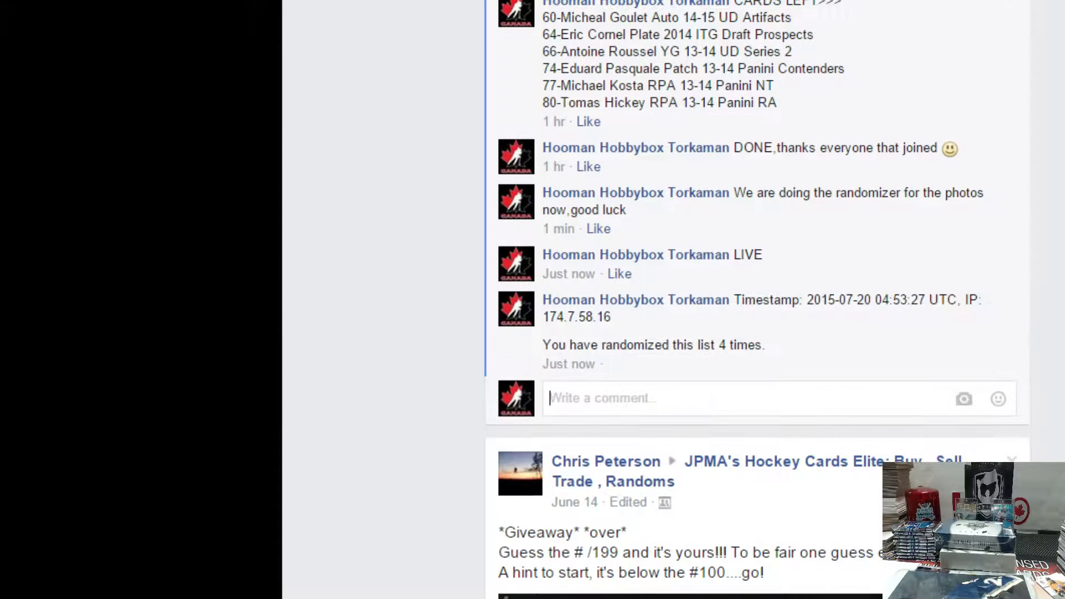
scroll("up", 3)
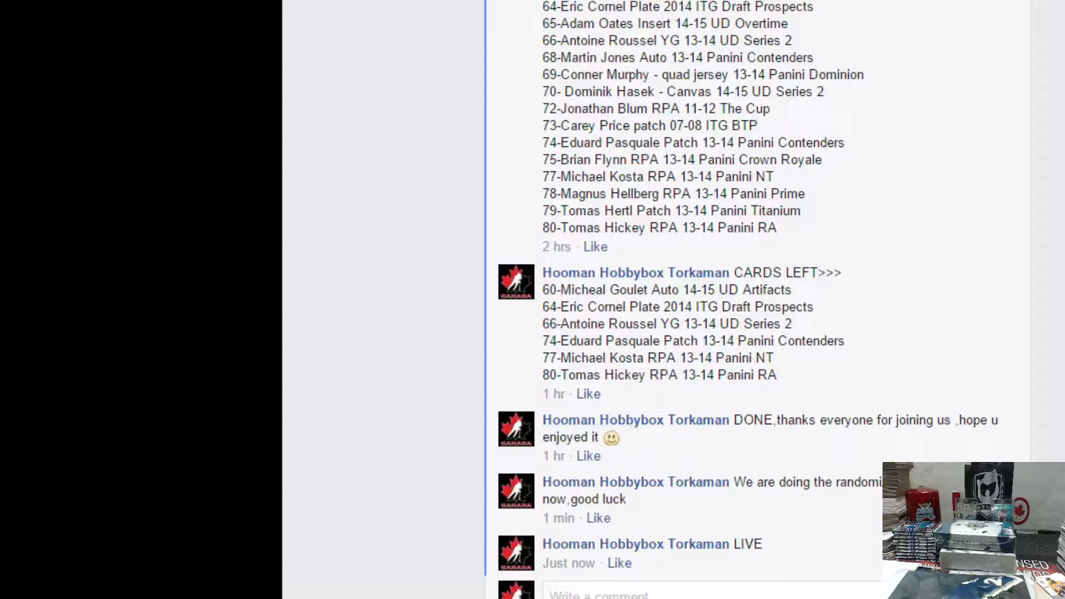
scroll("down", 3)
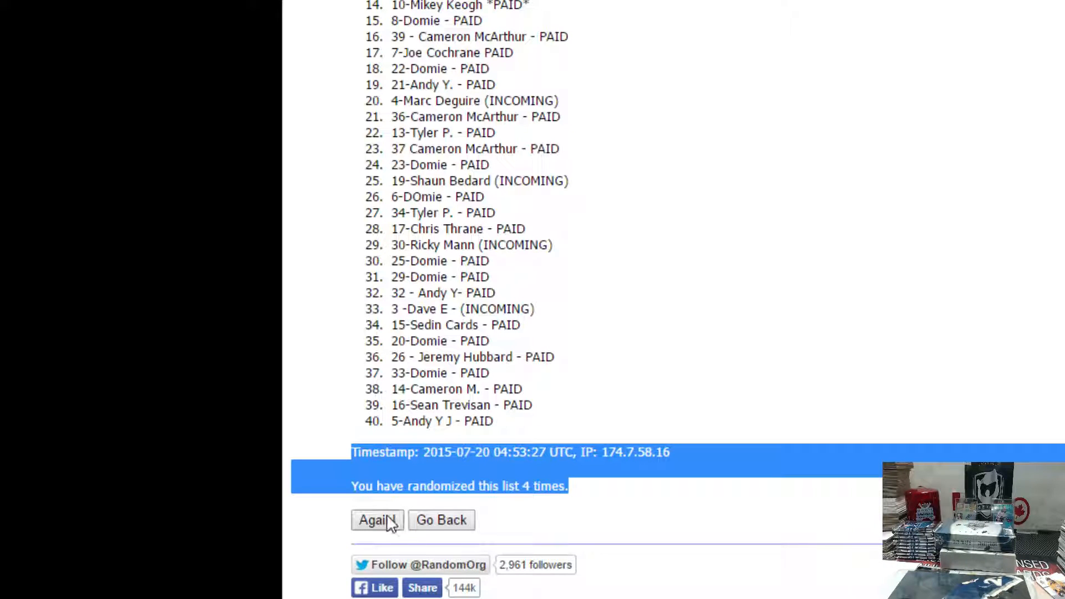
- Shuffle the raffle list a fifth time and bring its new timestamp into view
left_click(376, 520)
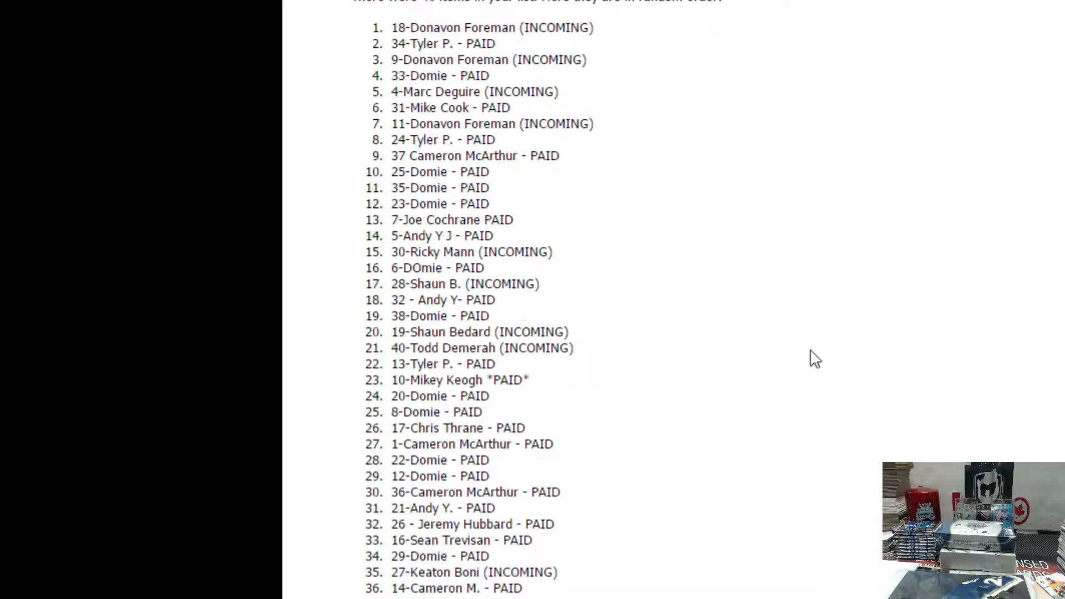
scroll("down", 3)
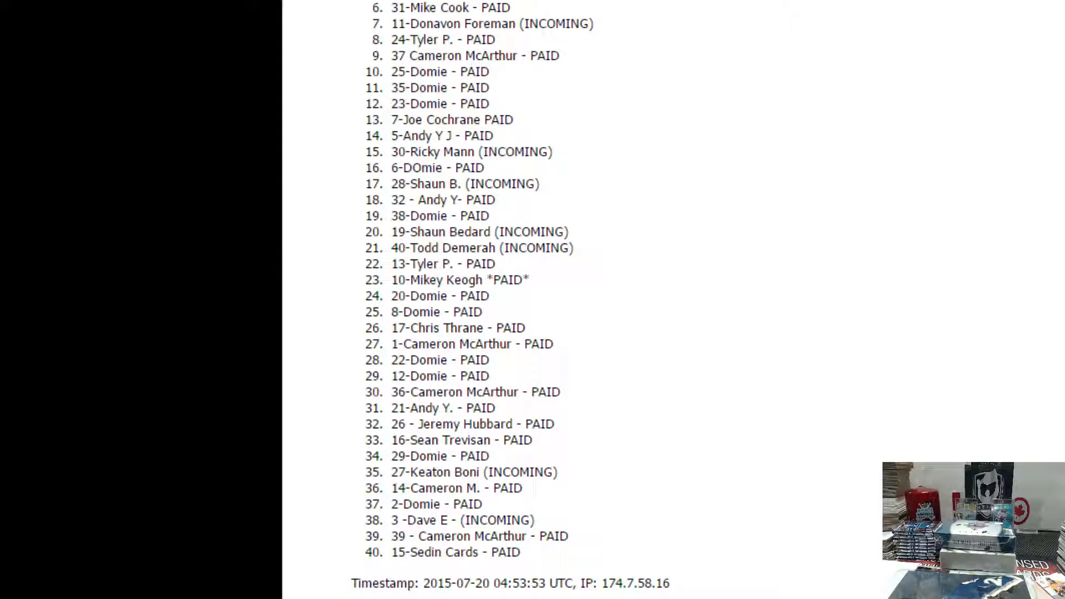
scroll("down", 3)
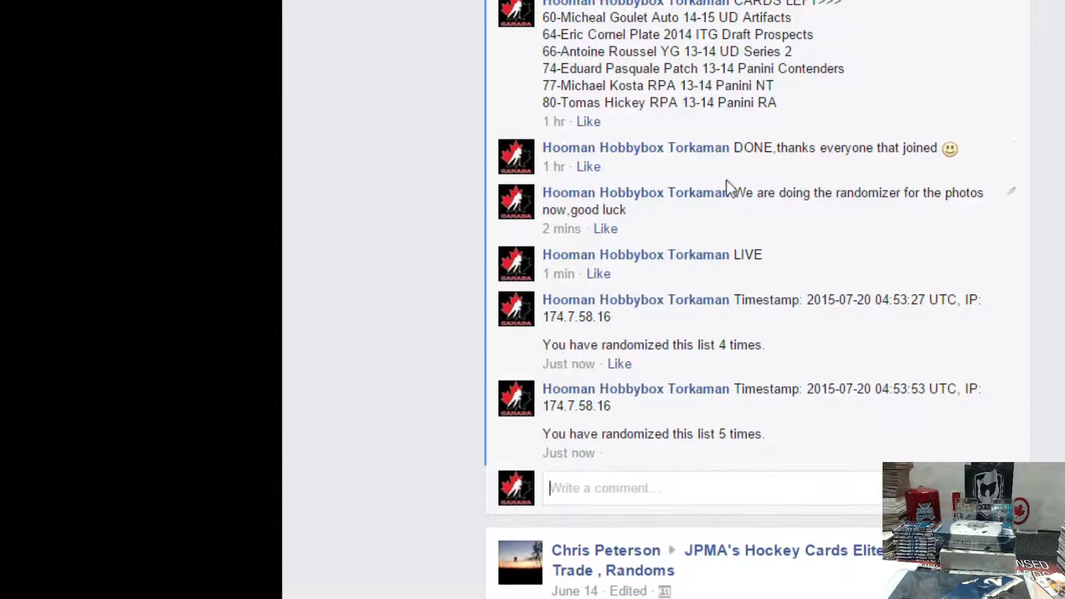
- Scroll the second raffle thread's comments below the LIVE and timestamp comments
scroll("up", 3)
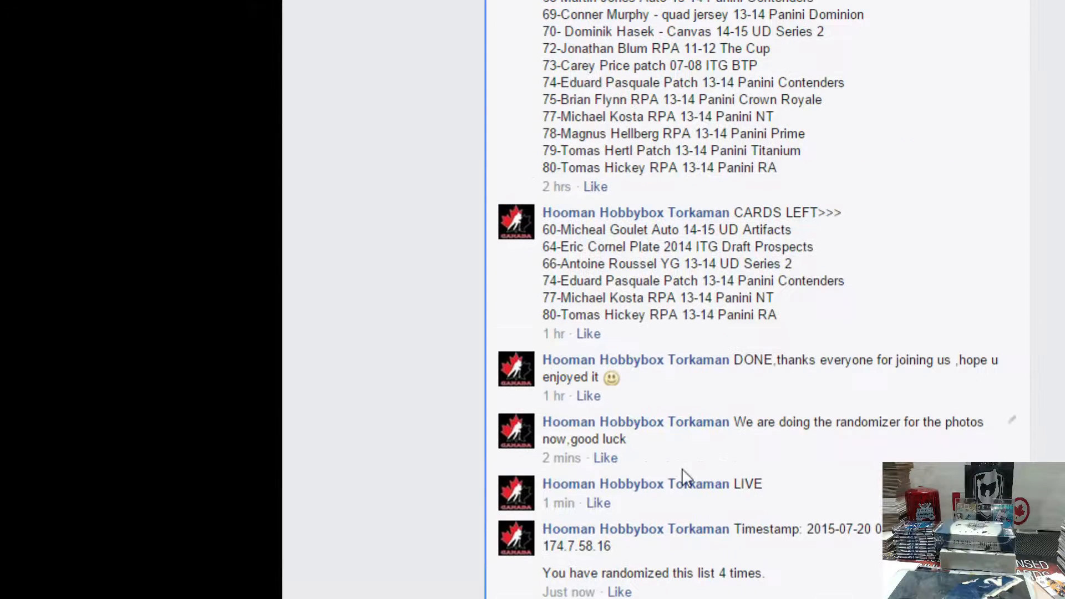
scroll("down", 3)
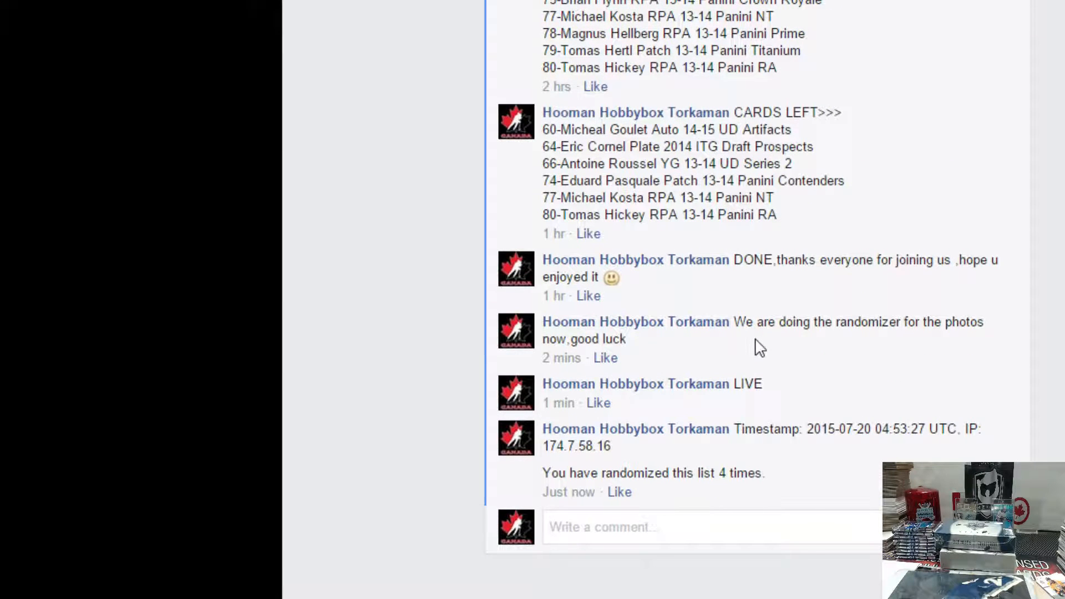